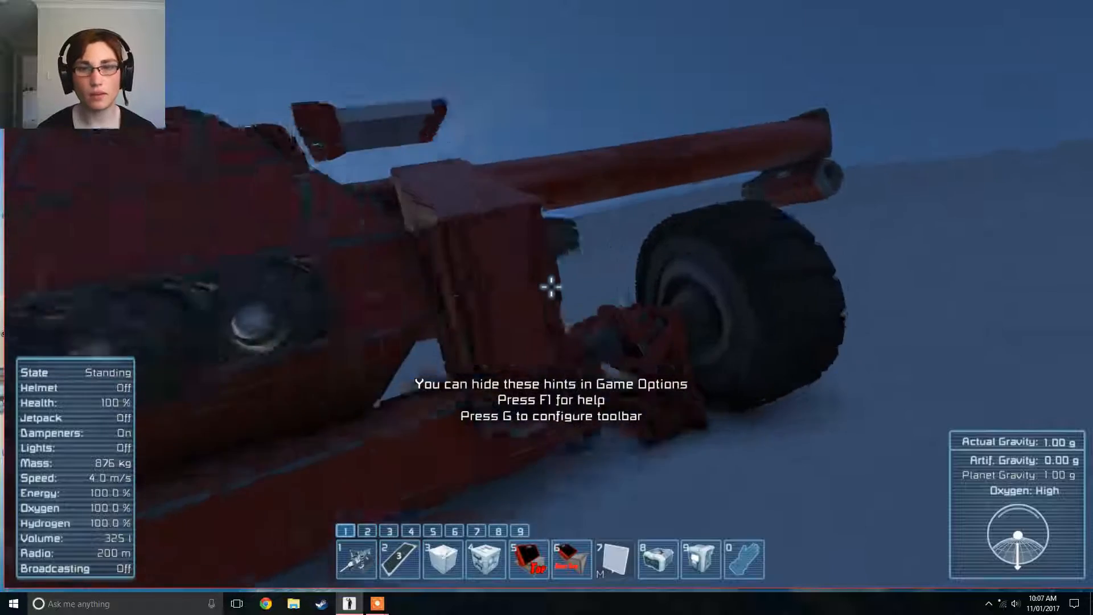
mouse_move(546, 286)
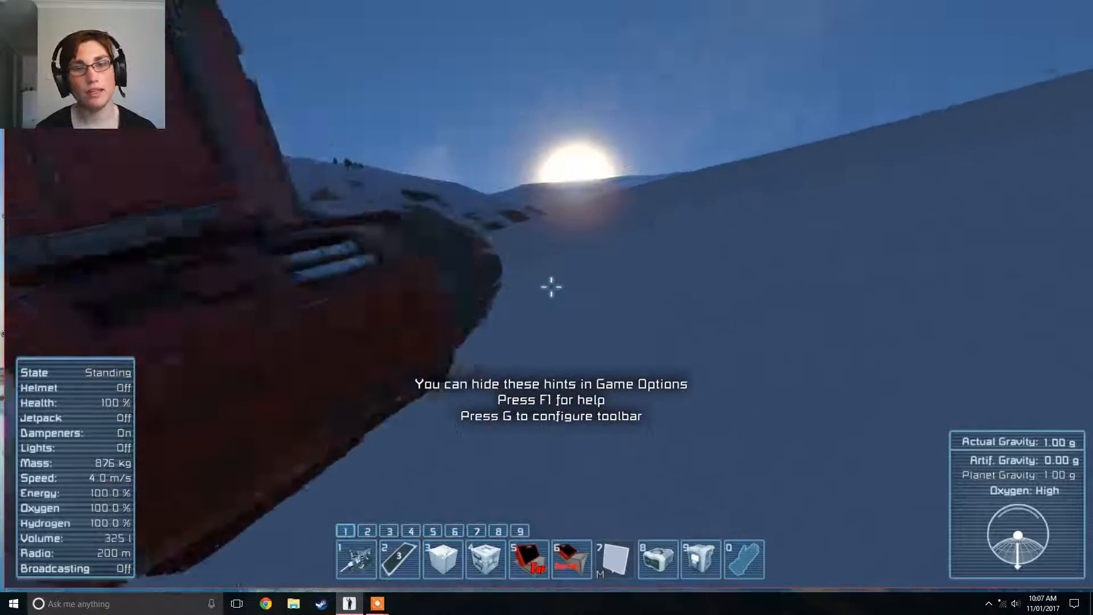
mouse_move(547, 287)
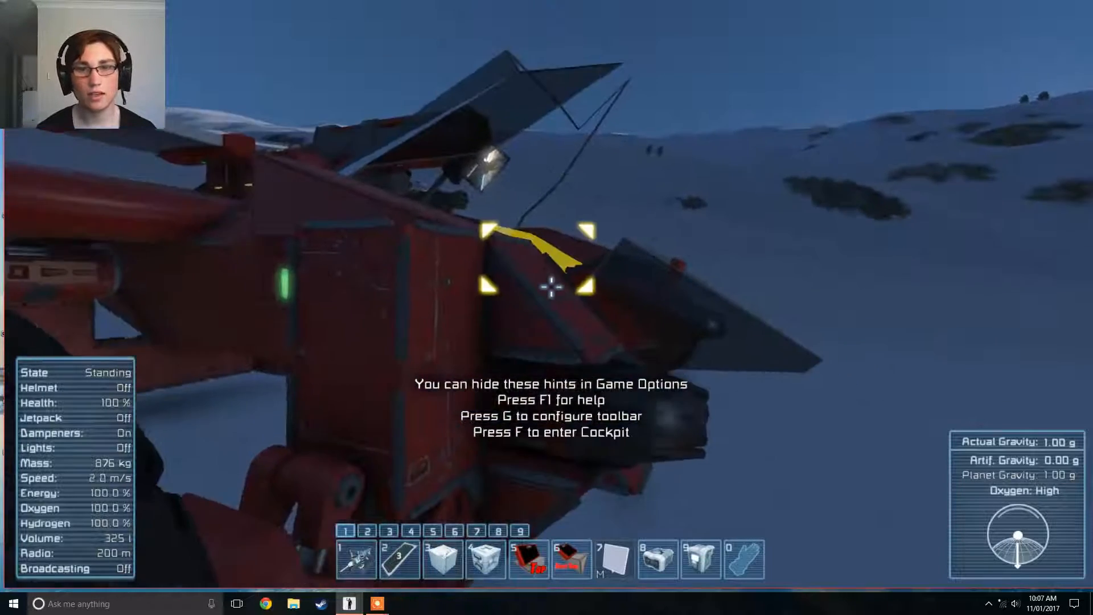
Step: Climb into the red ship's cockpit and take its controls
key(f)
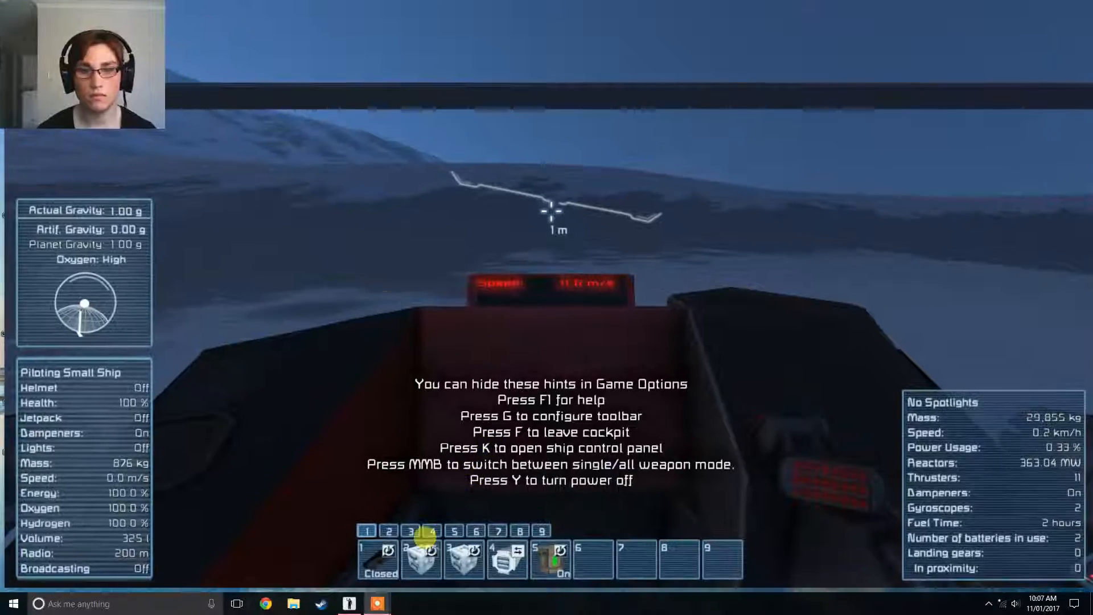
mouse_move(456, 370)
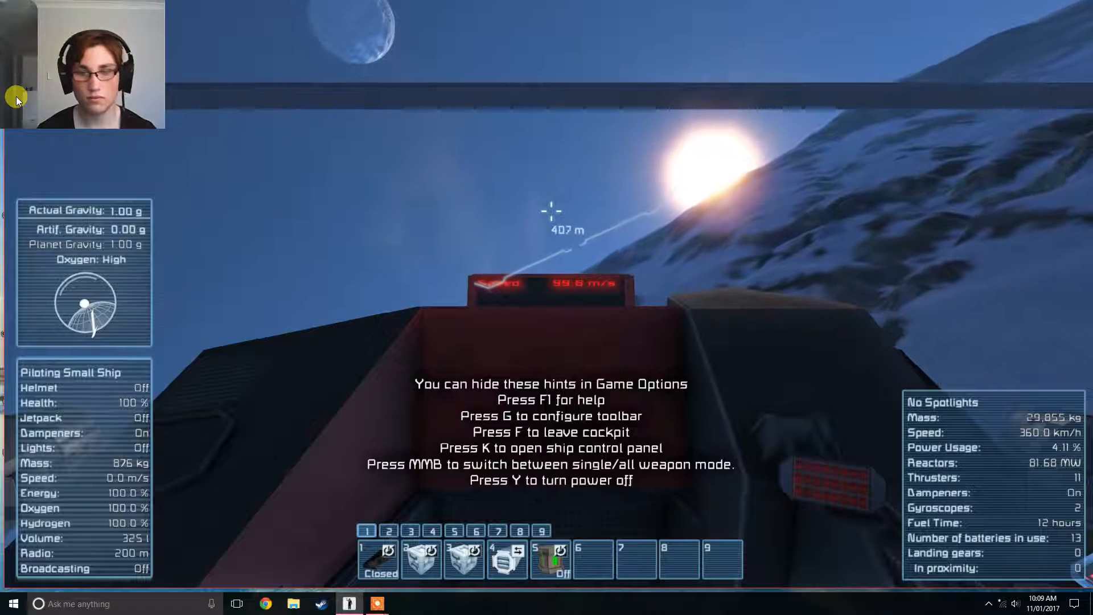
Step: Toggle inertia dampeners off and back on during the high-speed run over the snow
key(z)
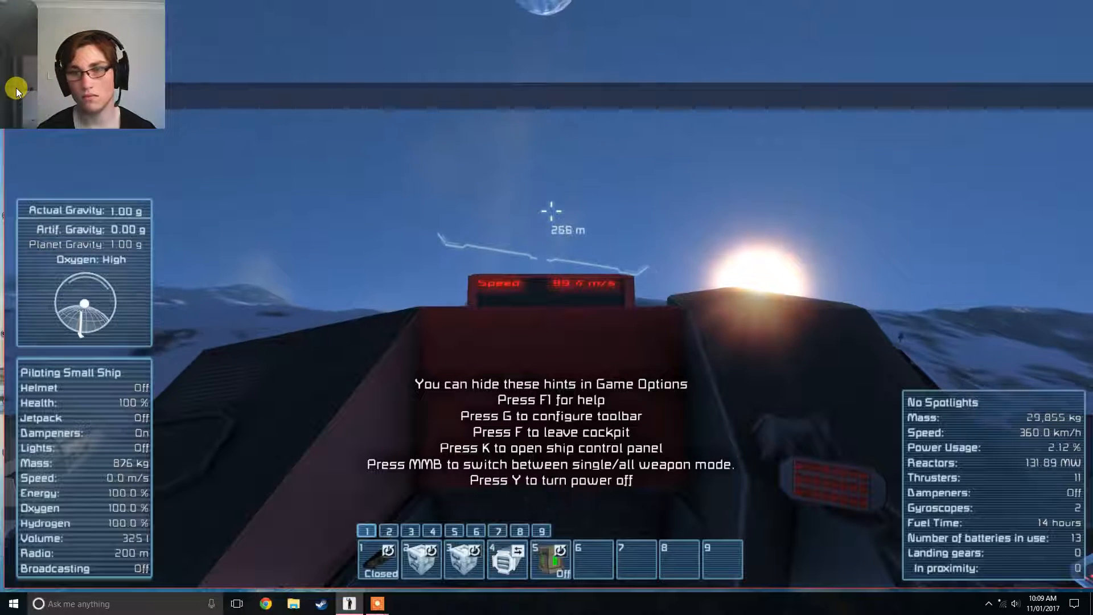
key(z)
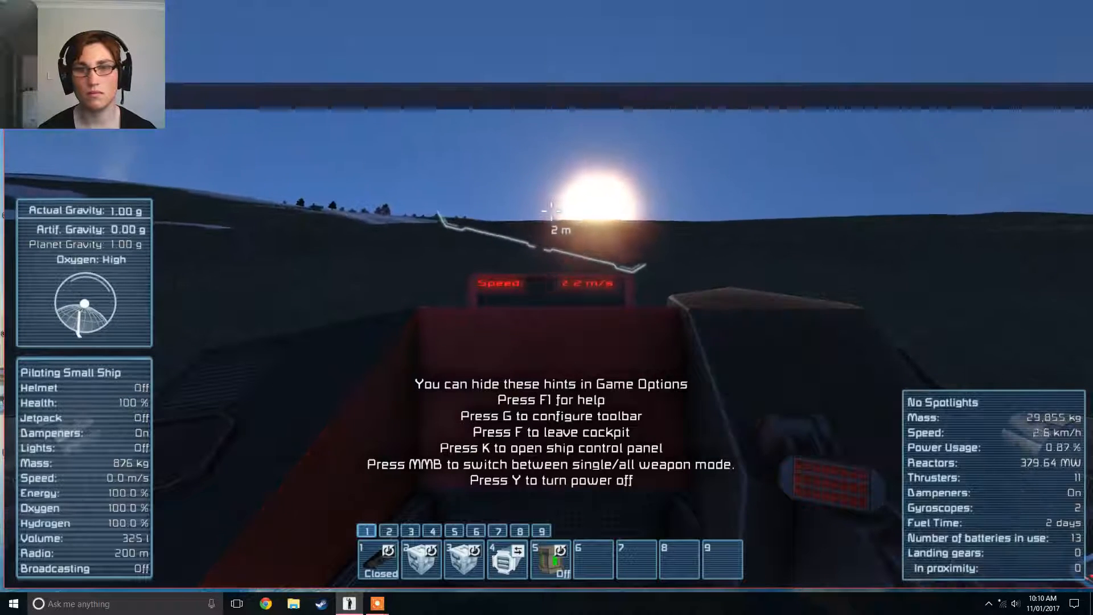
key(f)
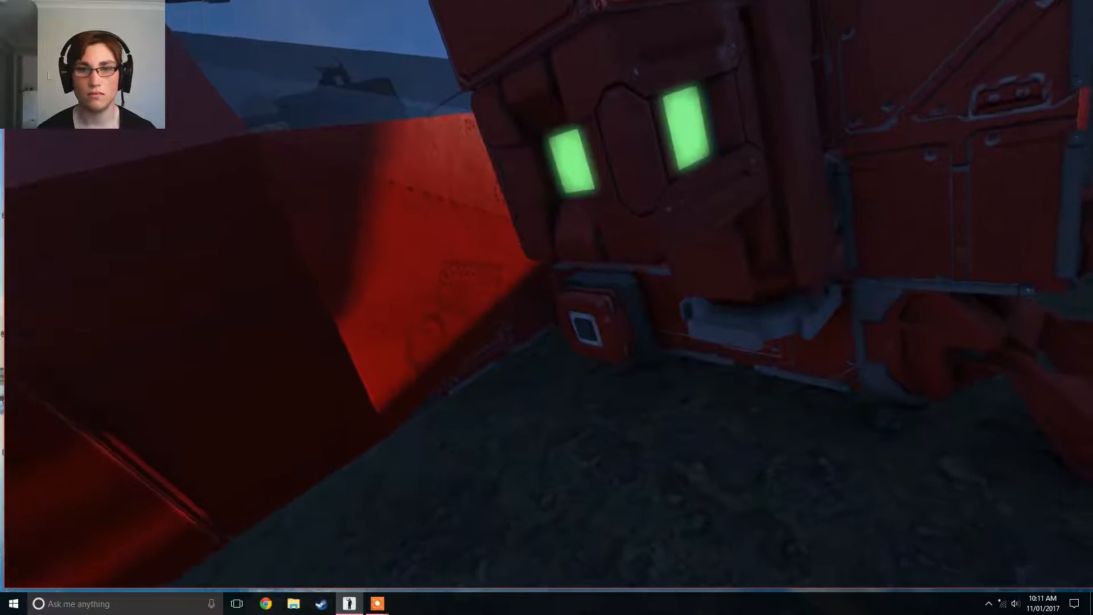
mouse_move(578, 286)
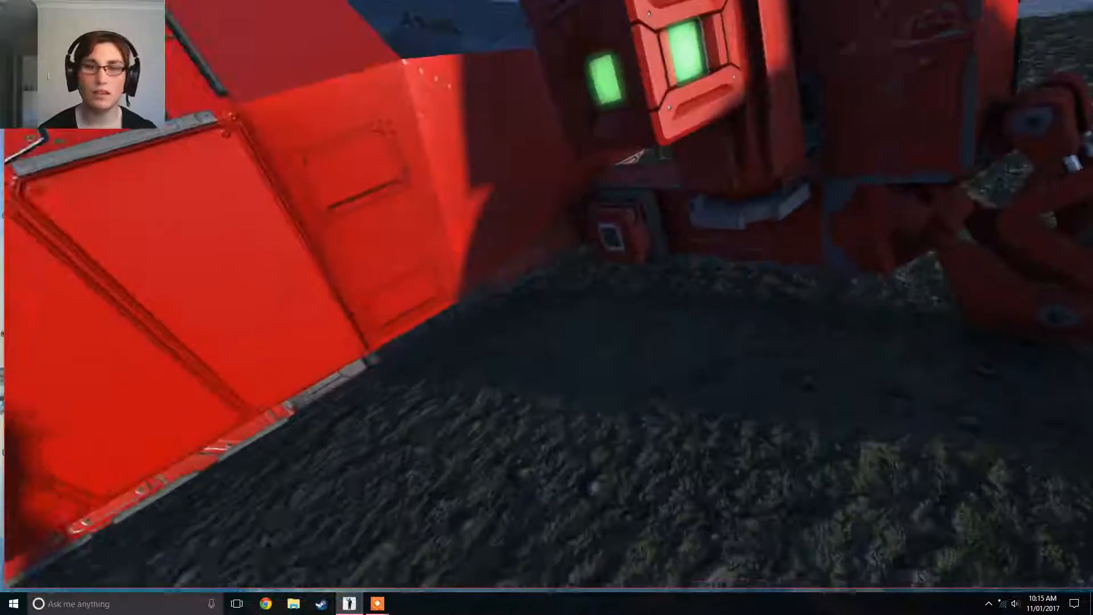
mouse_move(546, 307)
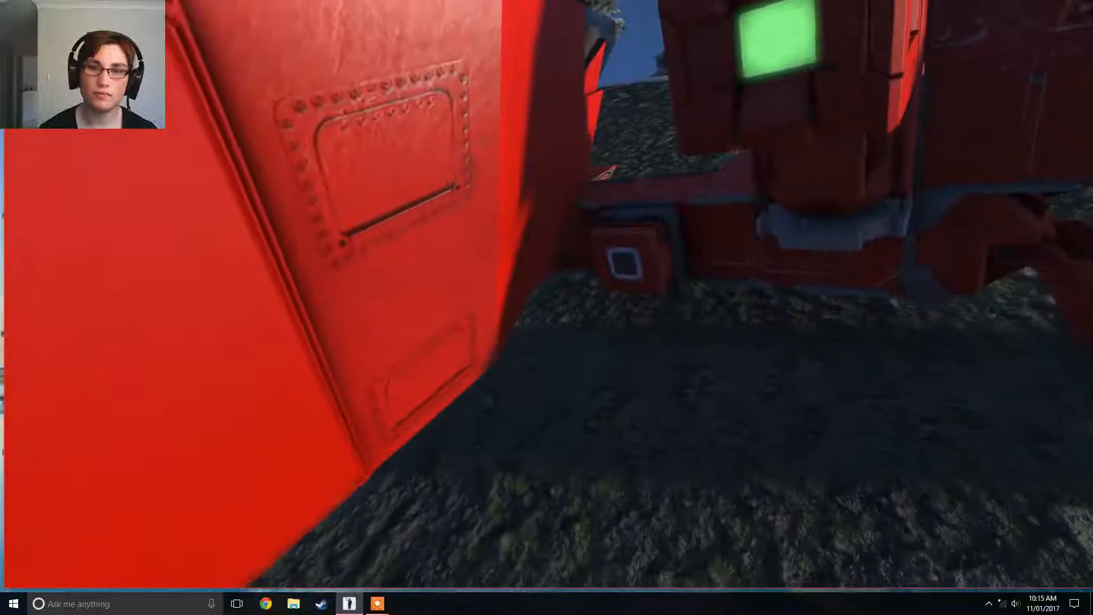